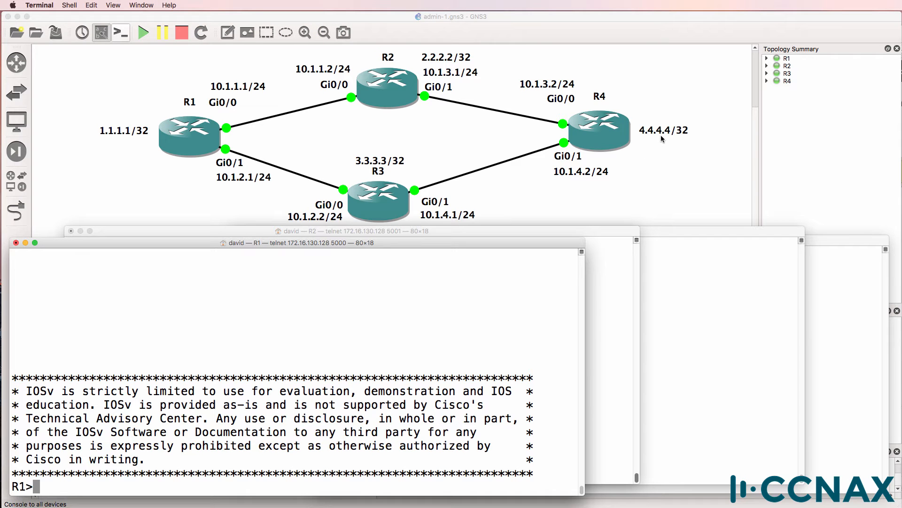
Step: Enable privileged mode on R1 and page through its routing table, including OSPF 4.4.4.4/32
{"action": "type", "text": "en"}
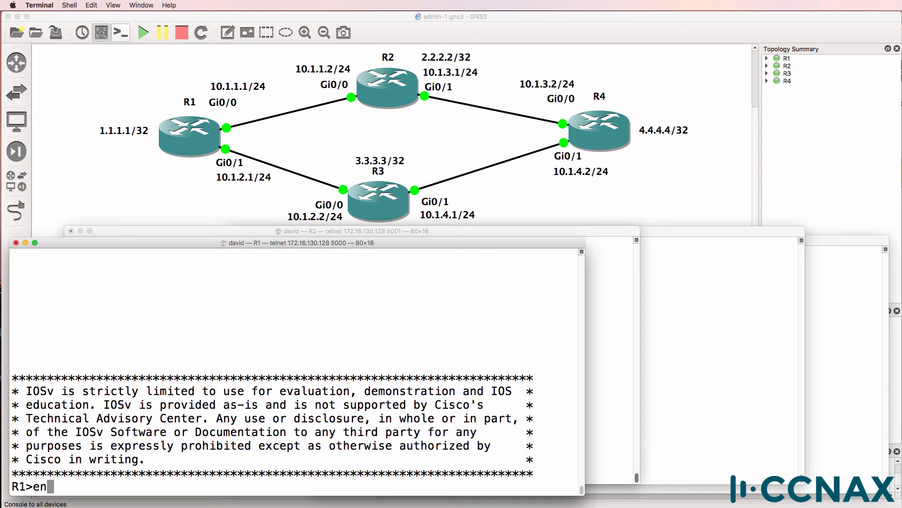
{"action": "type", "text": "sh ip"}
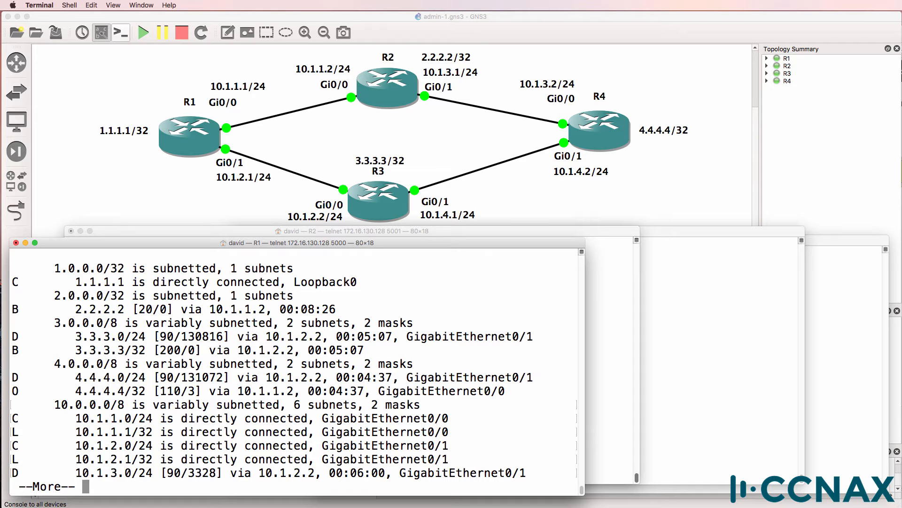
{"action": "key", "text": "space"}
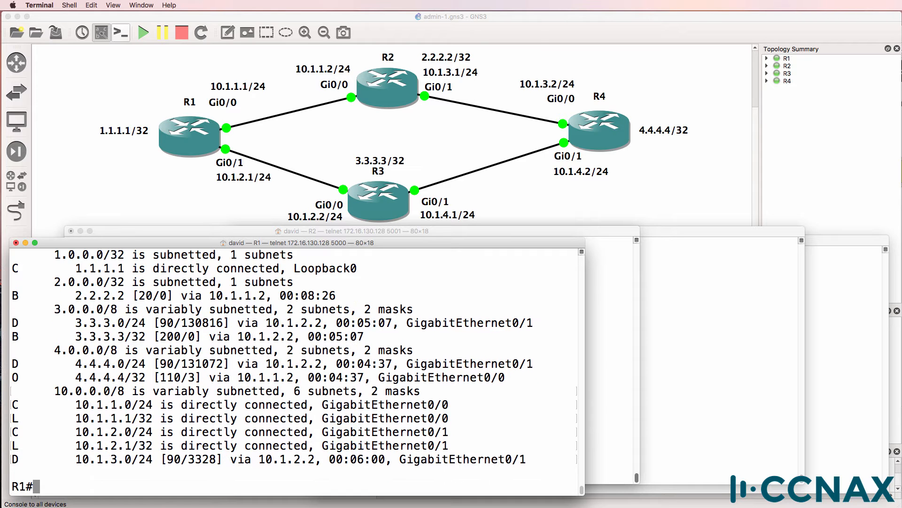
Step: Traceroute 4.4.4.4, highlight hops 10.1.1.2 and 10.1.3.2, then rerun show ip route
{"action": "type", "text": "traceroute 4.4.4.4"}
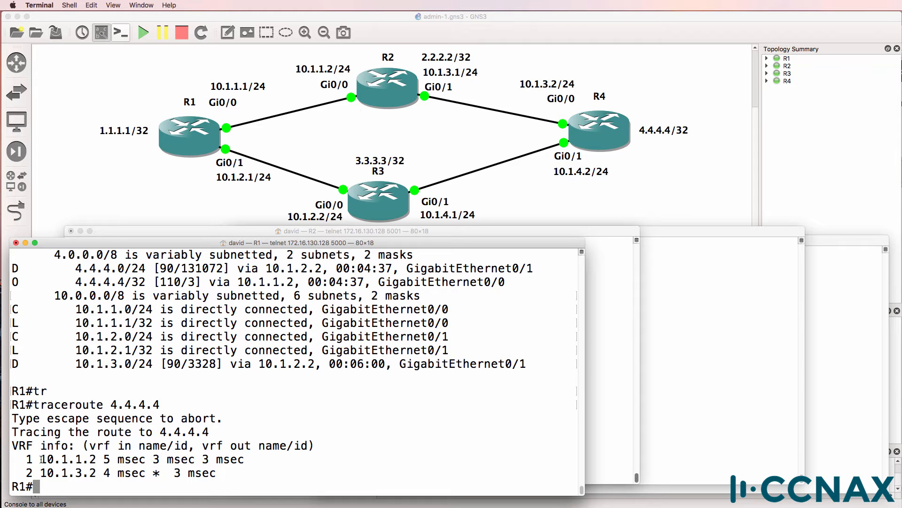
{"action": "double_click", "coordinate": [61, 459]}
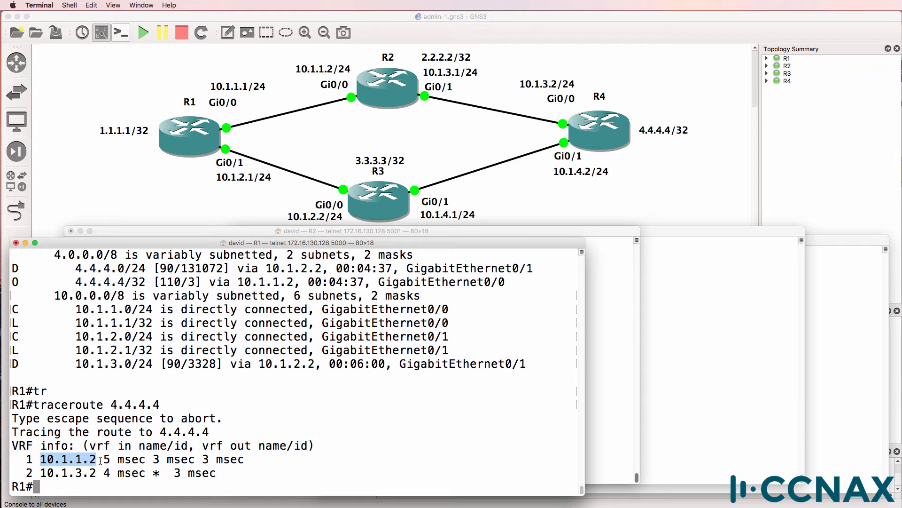
{"action": "double_click", "coordinate": [58, 480]}
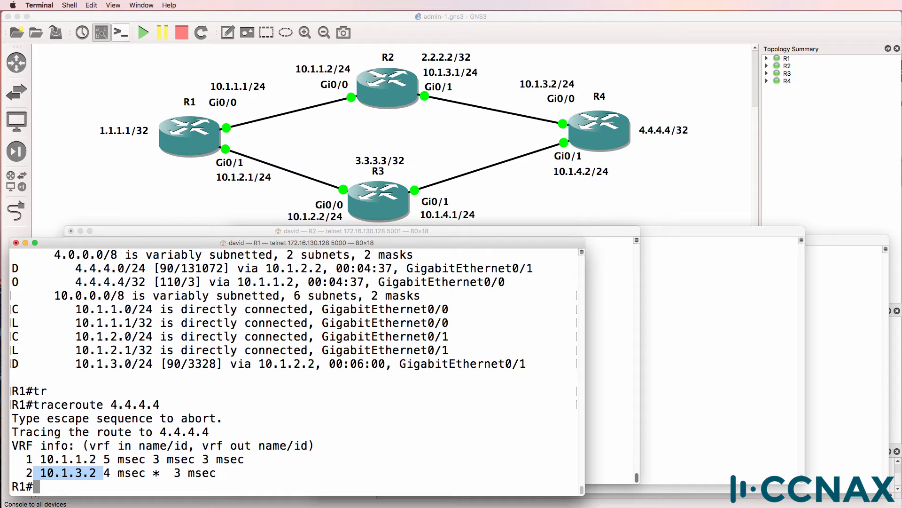
{"action": "type", "text": "show ip route"}
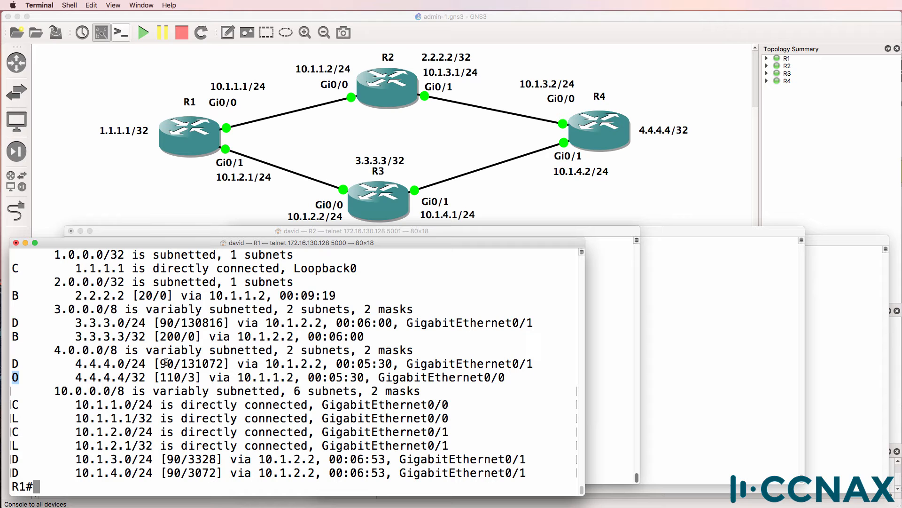
{"action": "double_click", "coordinate": [167, 364]}
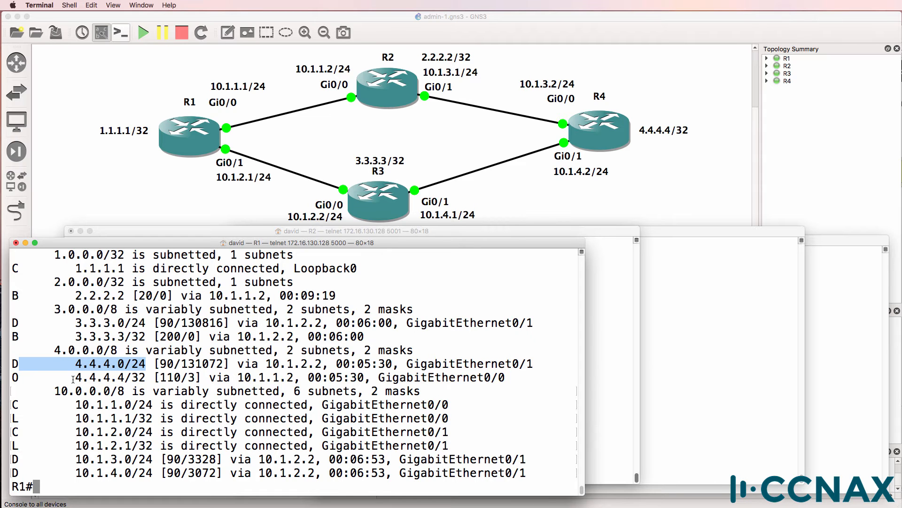
{"action": "double_click", "coordinate": [99, 377]}
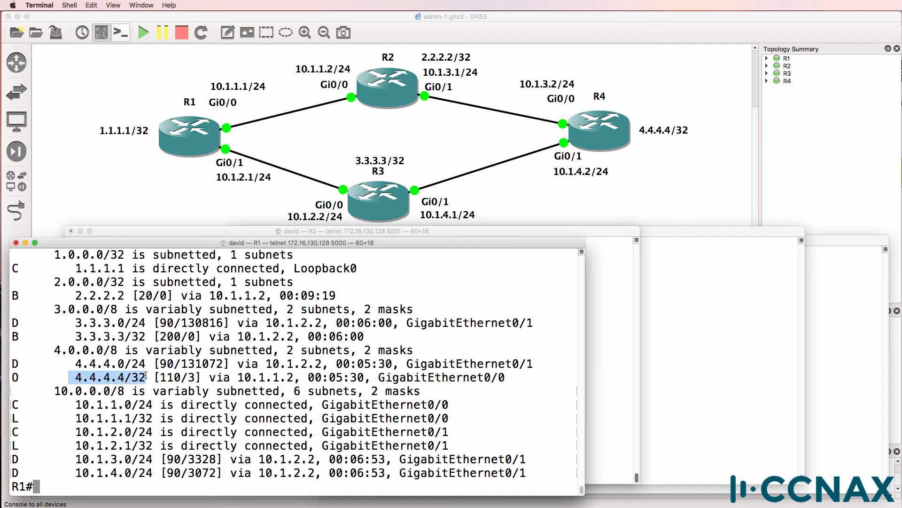
{"action": "double_click", "coordinate": [137, 363]}
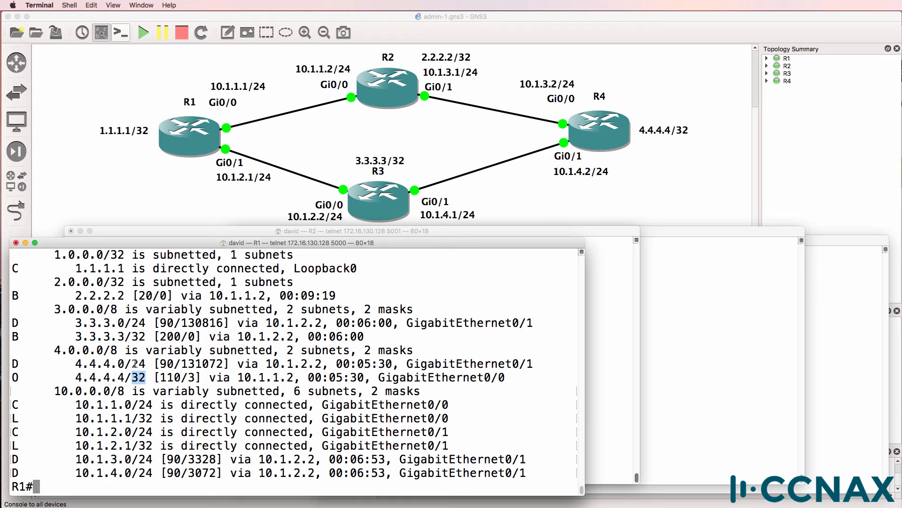
{"action": "double_click", "coordinate": [137, 364]}
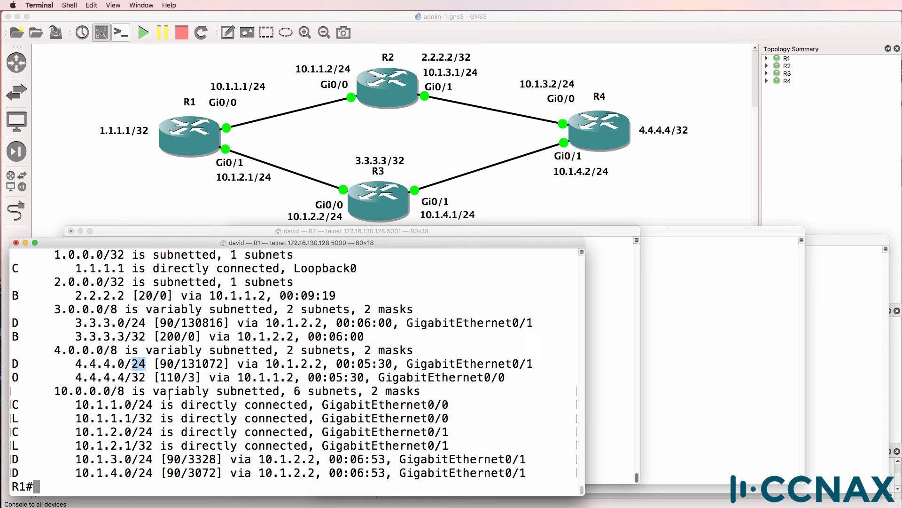
{"action": "left_click_drag", "start_coordinate": [282, 364], "coordinate": [535, 363]}
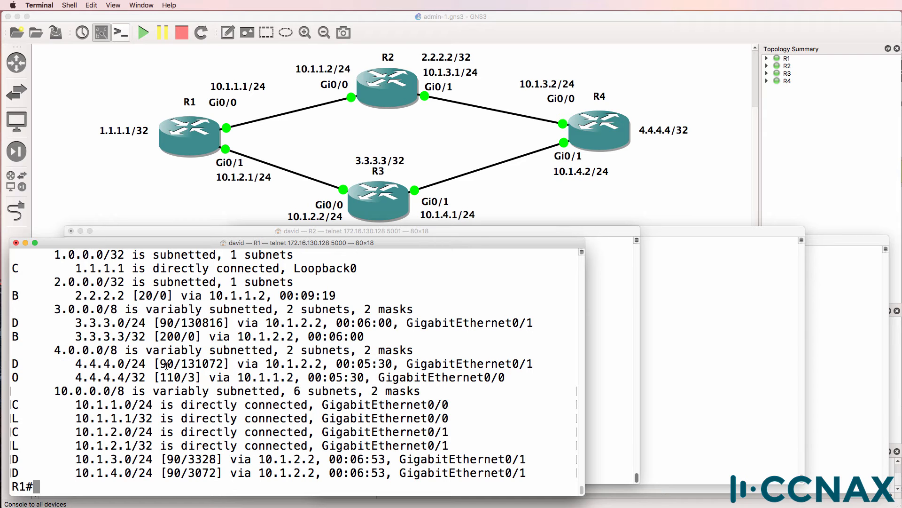
{"action": "mouse_move", "coordinate": [163, 378]}
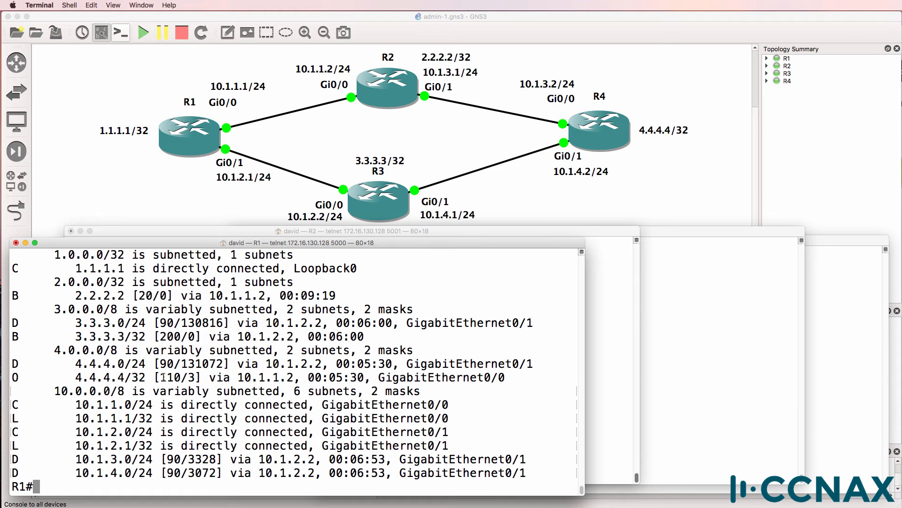
{"action": "double_click", "coordinate": [169, 377]}
{"action": "type", "text": "conf t"}
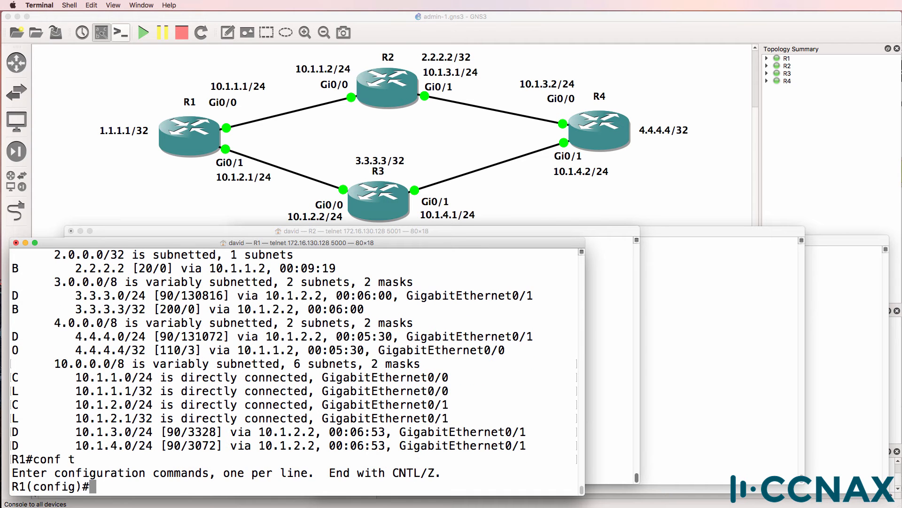
Step: Remove OSPF 1, verify traceroute now uses 10.1.2.2/10.1.4.2, and begin re-adding router OSPF
{"action": "type", "text": "no router ospf"}
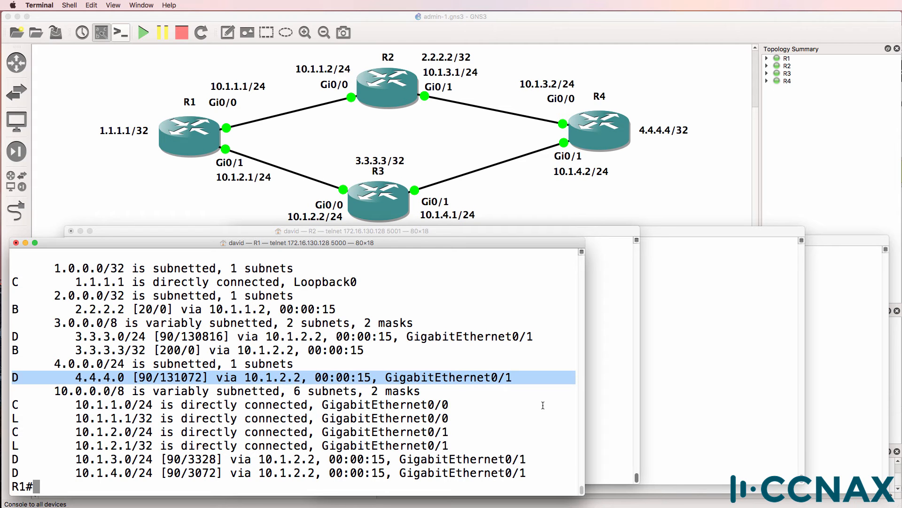
{"action": "type", "text": "traceroute 4.4.4.4"}
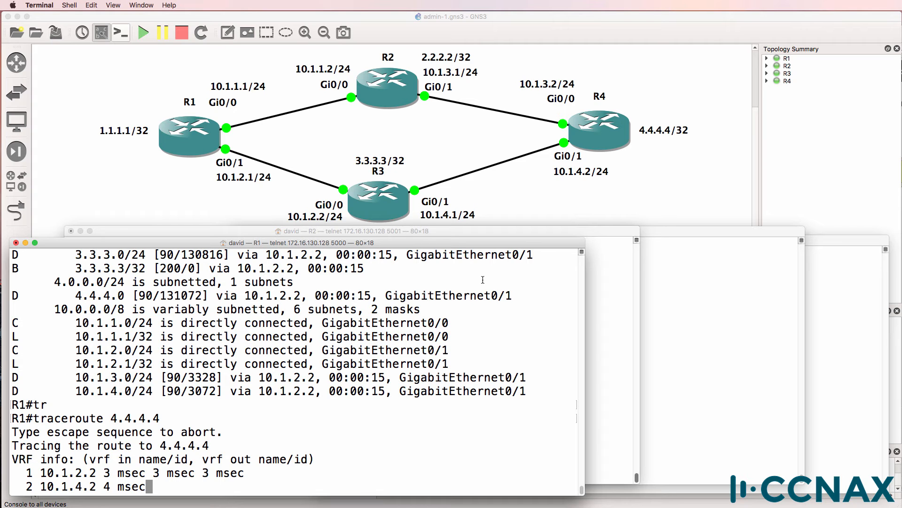
{"action": "type", "text": "conf t"}
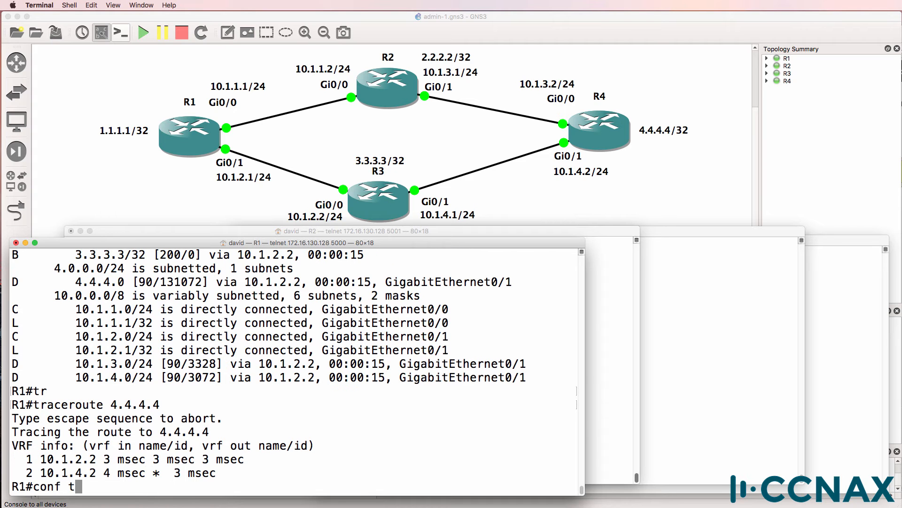
{"action": "type", "text": "router ospf 1"}
{"action": "type", "text": "network 0.0.0.0 a"}
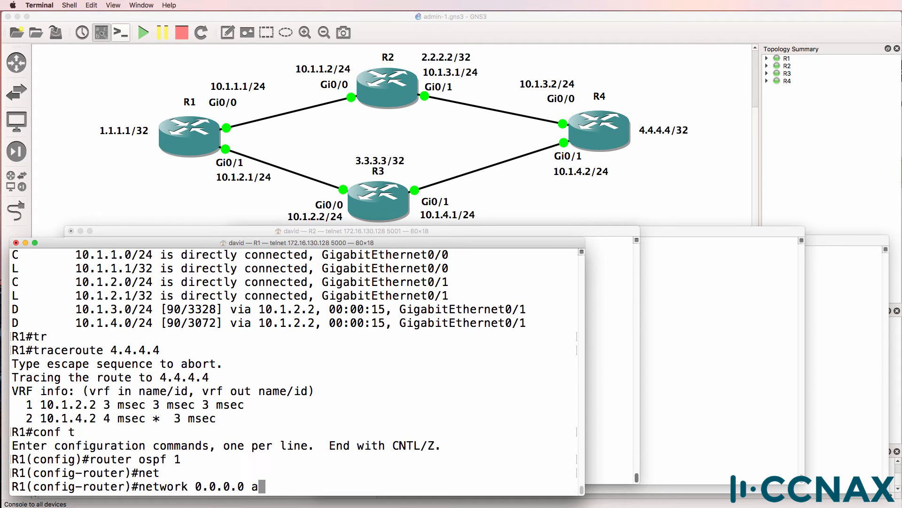
Step: Finish the OSPF network statement, view the full routing table, and traceroute 4.4.4.4 again
{"action": "type", "text": "55.2"}
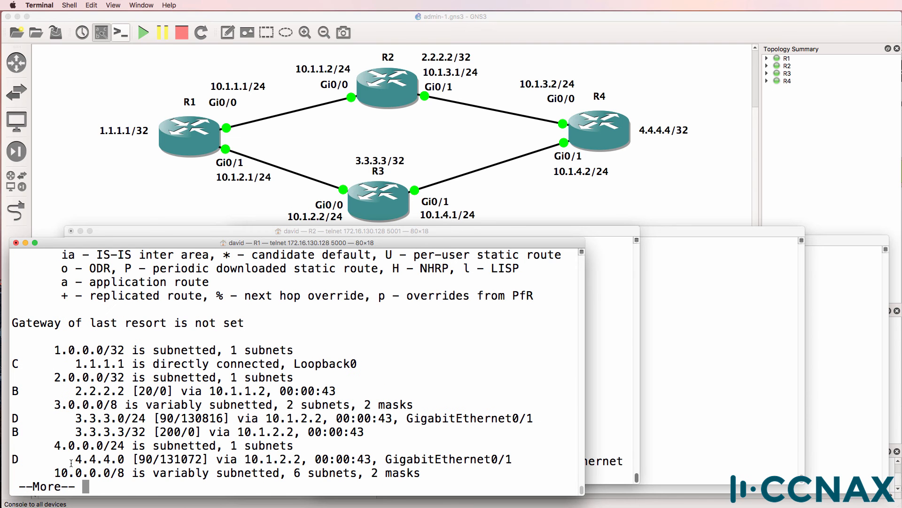
{"action": "left_click_drag", "start_coordinate": [64, 459], "coordinate": [310, 459]}
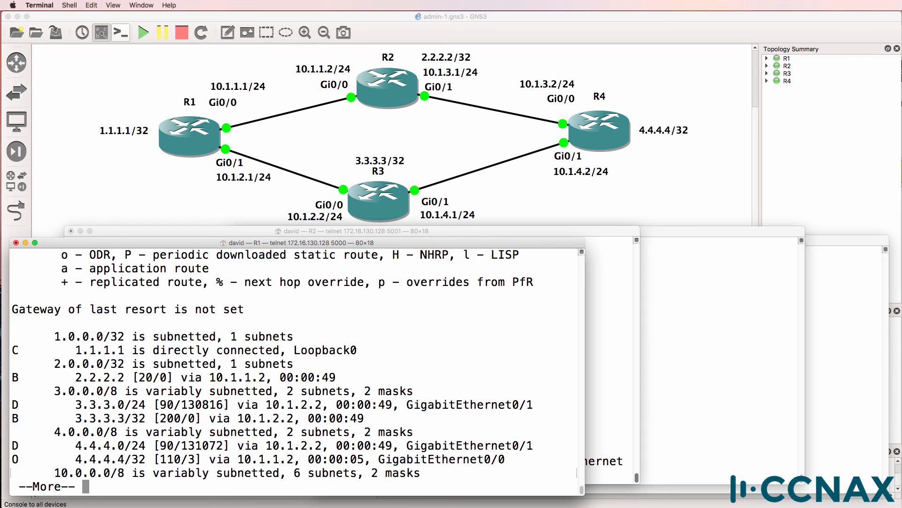
{"action": "key", "text": "space"}
{"action": "type", "text": "t"}
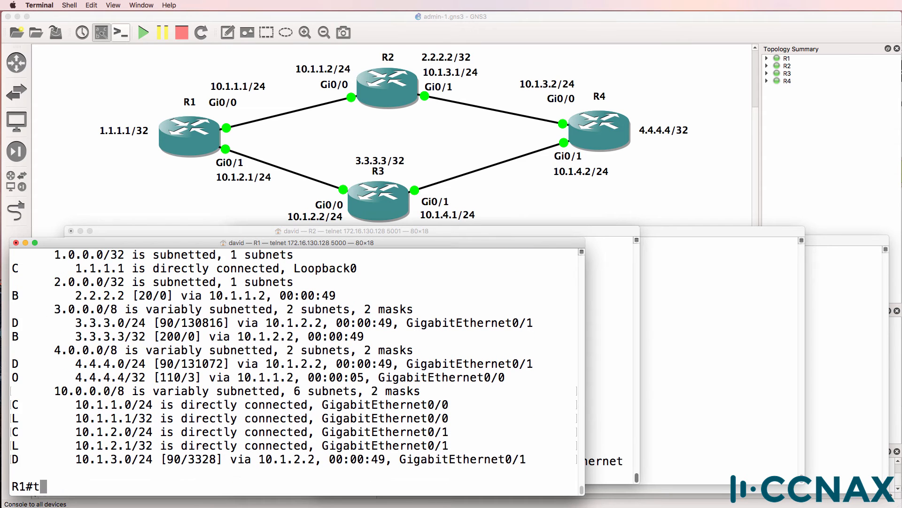
{"action": "type", "text": "raceroute 4.4.4.4"}
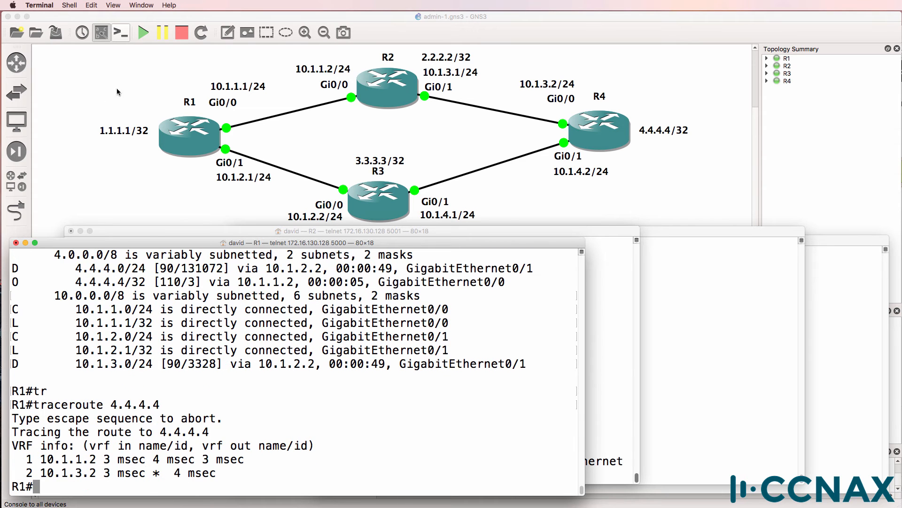
{"action": "mouse_move", "coordinate": [711, 134]}
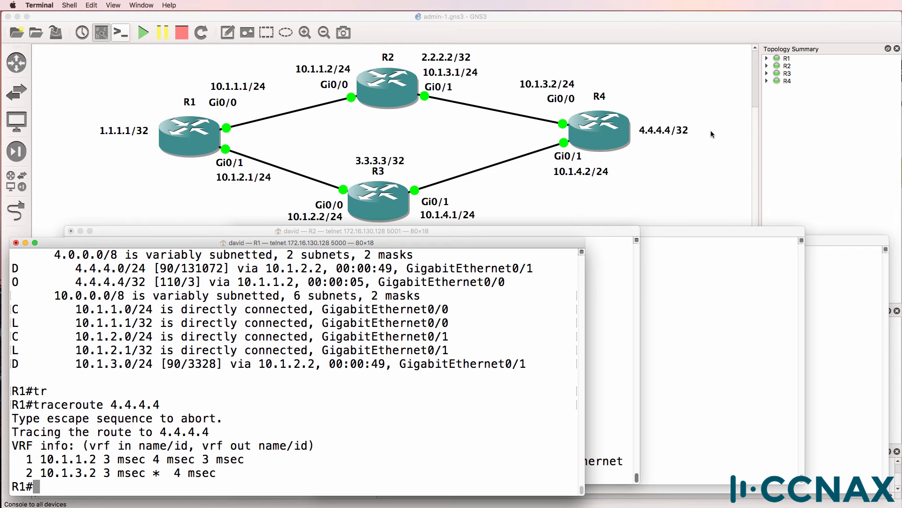
{"action": "mouse_move", "coordinate": [395, 72]}
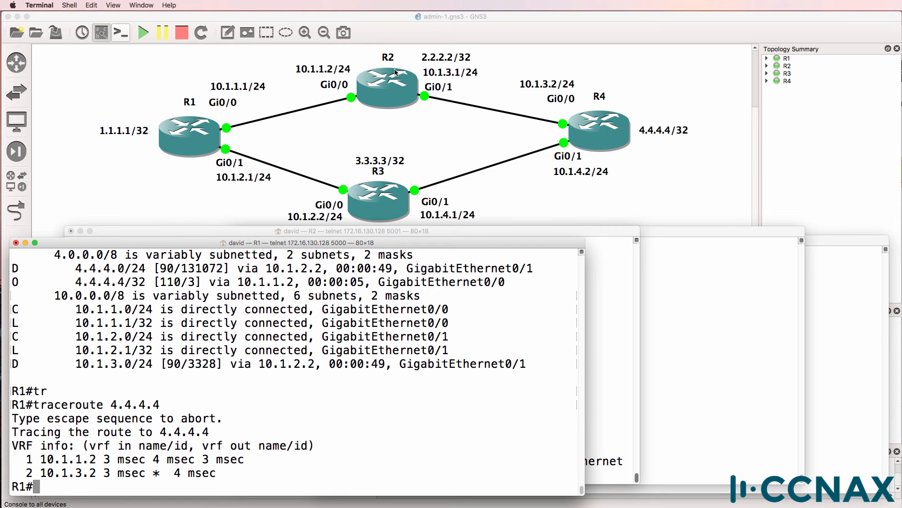
{"action": "mouse_move", "coordinate": [223, 143]}
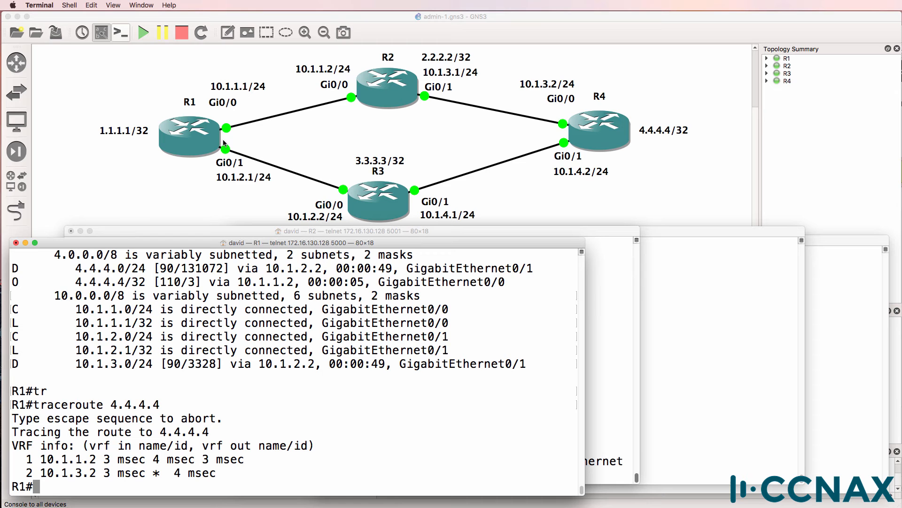
{"action": "mouse_move", "coordinate": [669, 144]}
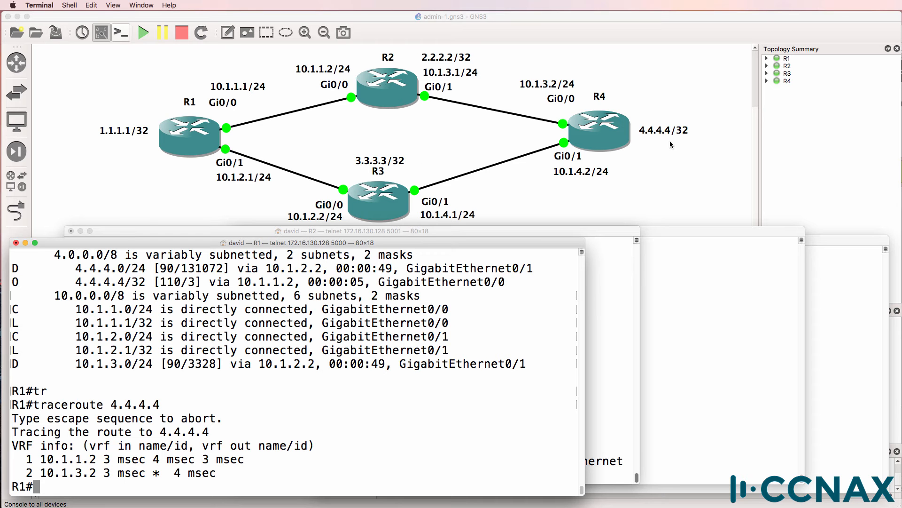
{"action": "mouse_move", "coordinate": [385, 205]}
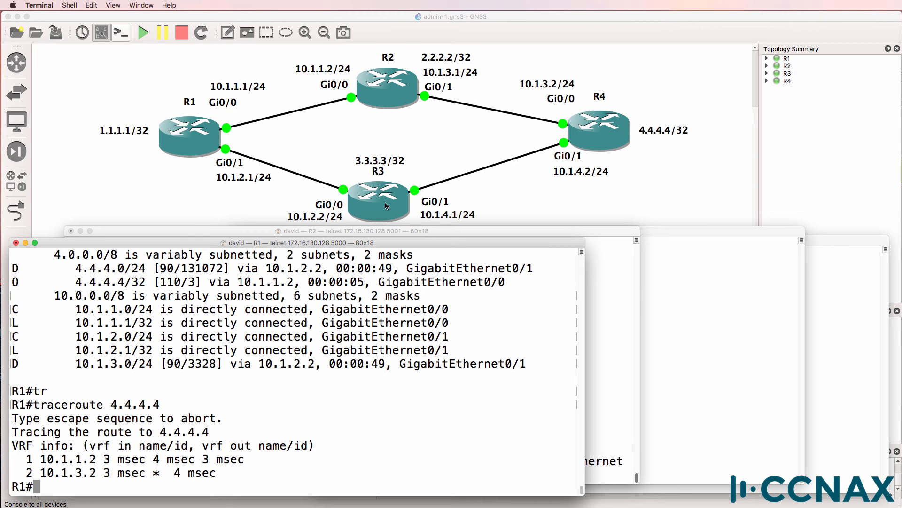
Step: Show routes, then display R4's Gi0/1 config and copy the summary-address 4.4.4.0 255.255.255.0 line
{"action": "type", "text": "sh ip rou"}
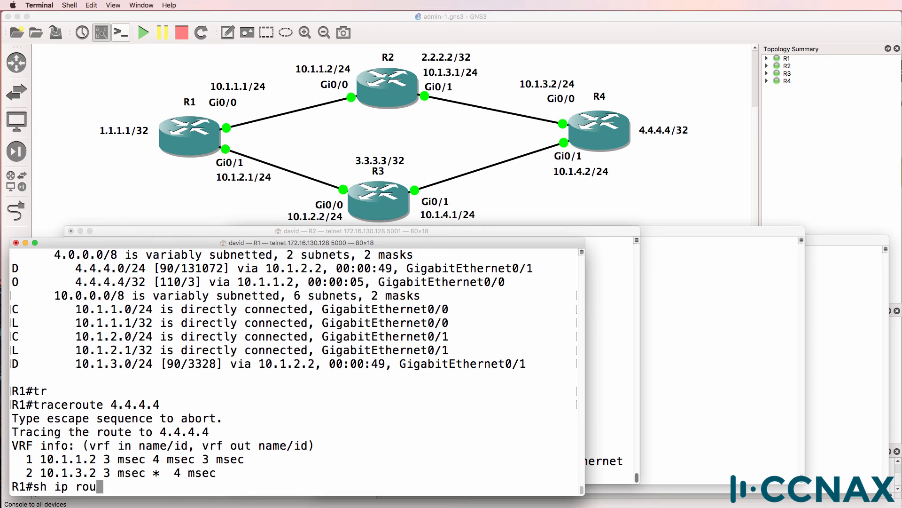
{"action": "key", "text": "Return"}
{"action": "type", "text": "en"}
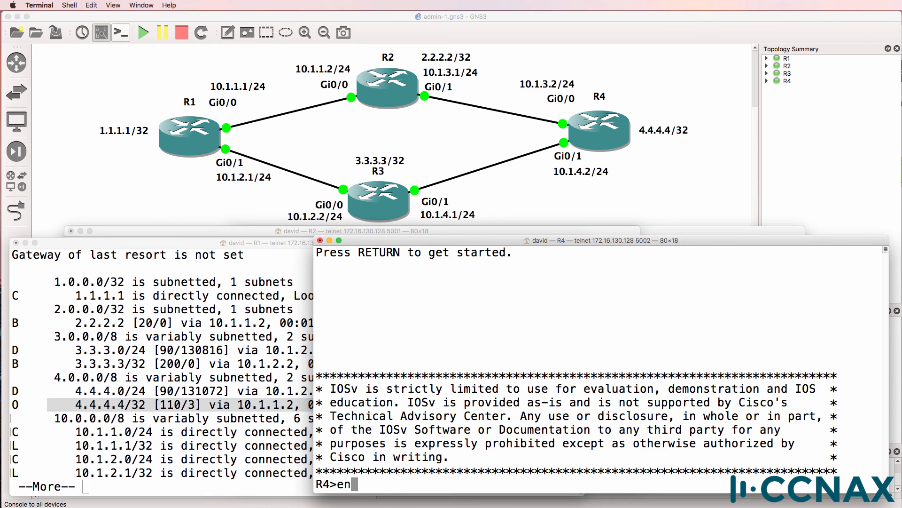
{"action": "type", "text": "sh run int g0/1"}
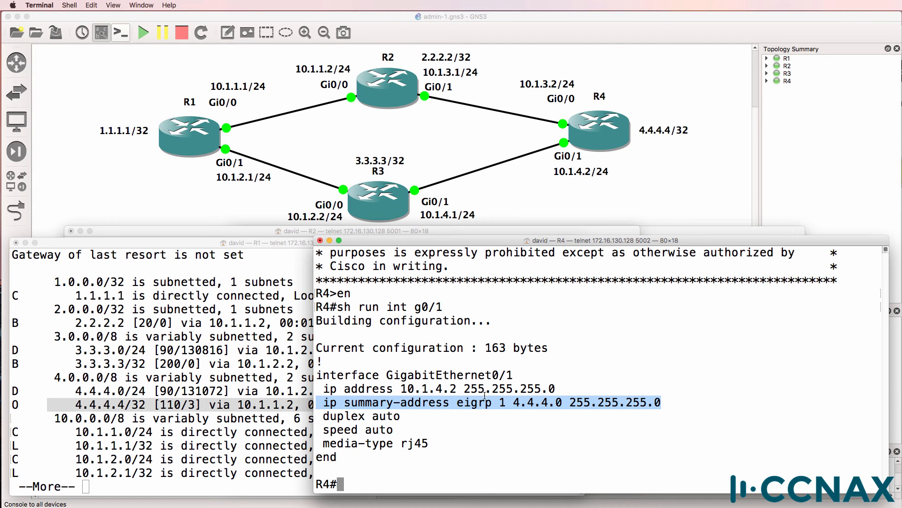
{"action": "right_click", "coordinate": [485, 403]}
{"action": "type", "text": "conf t"}
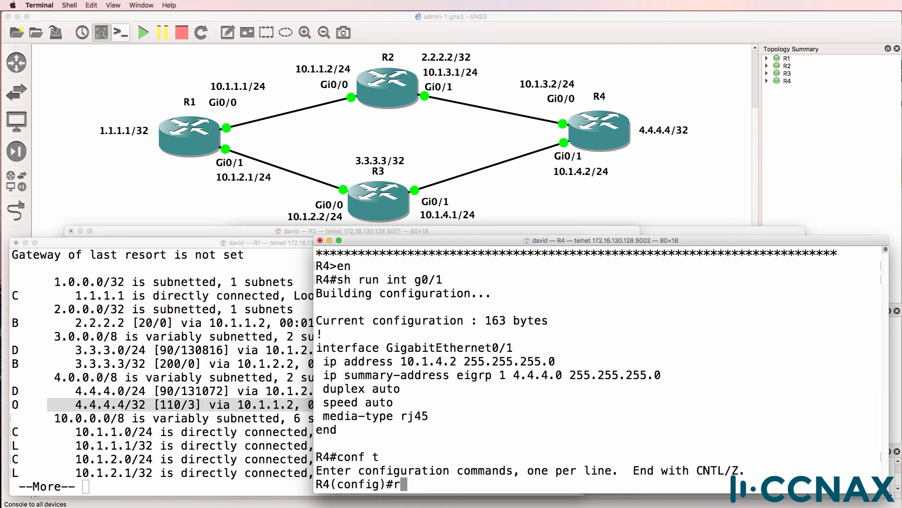
Step: On Gi0/1, enter 'no' plus the pasted summary-address 4.4.4.0 255.255.255.0 line
{"action": "type", "text": "int g0/1"}
{"action": "type", "text": "no"}
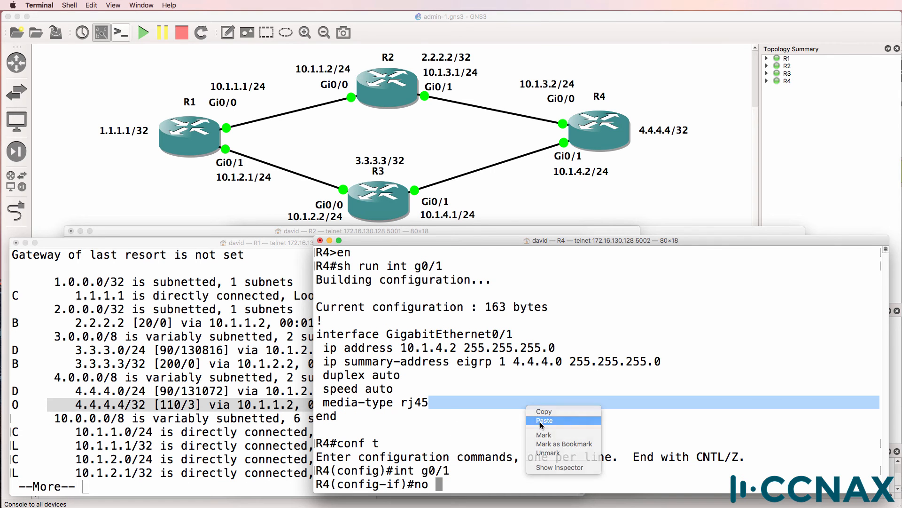
{"action": "left_click", "coordinate": [544, 420]}
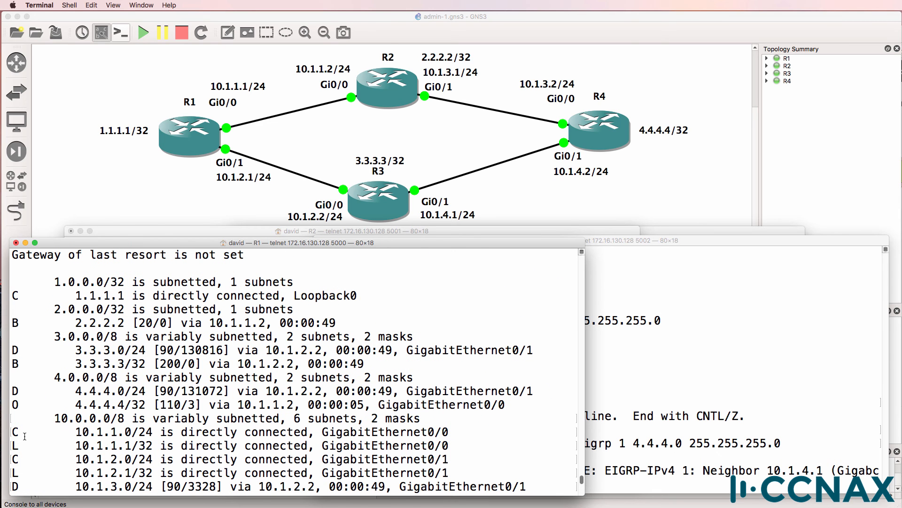
Step: Highlight the 4.4.4.4/32 EIGRP entry via 10.1.2.2 in R1's routing table
{"action": "double_click", "coordinate": [103, 391]}
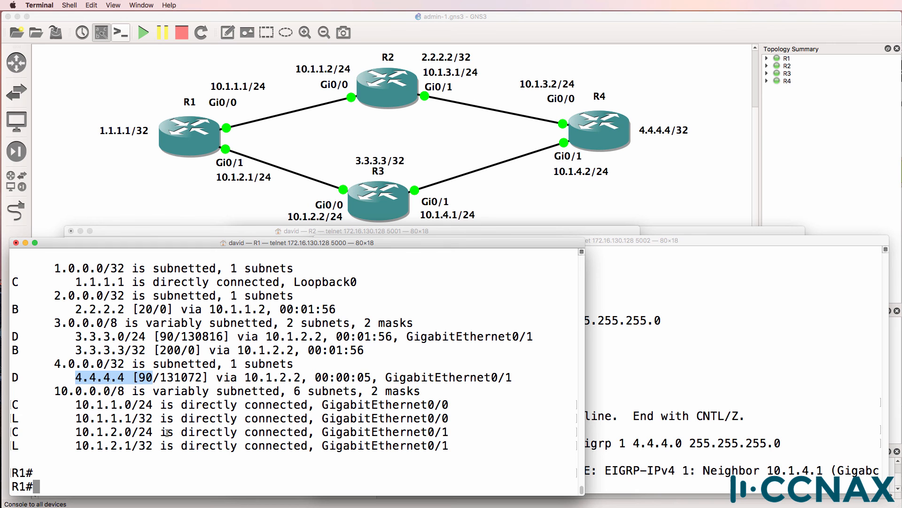
Step: Traceroute 4.4.4.4 via 10.1.2.2 and 10.1.4.2, then page through show ip route
{"action": "type", "text": "traceroute 4.4.4.4"}
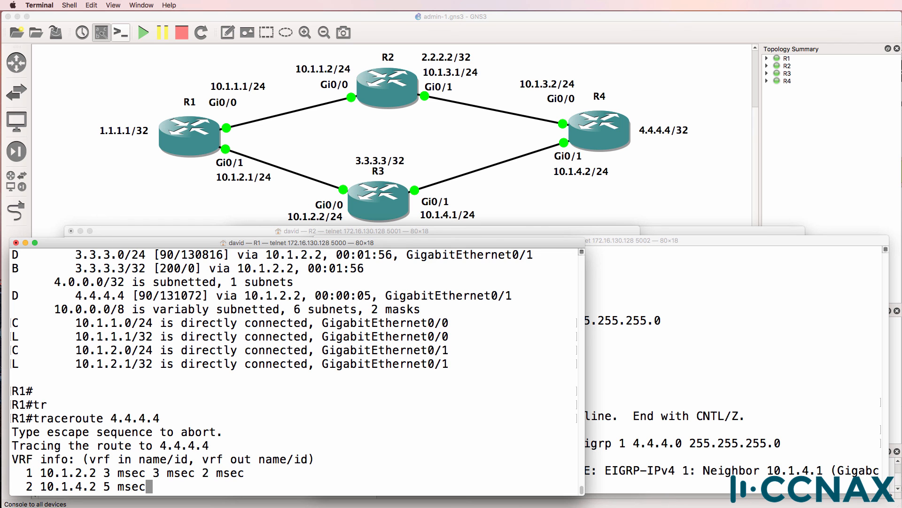
{"action": "type", "text": "sh ip"}
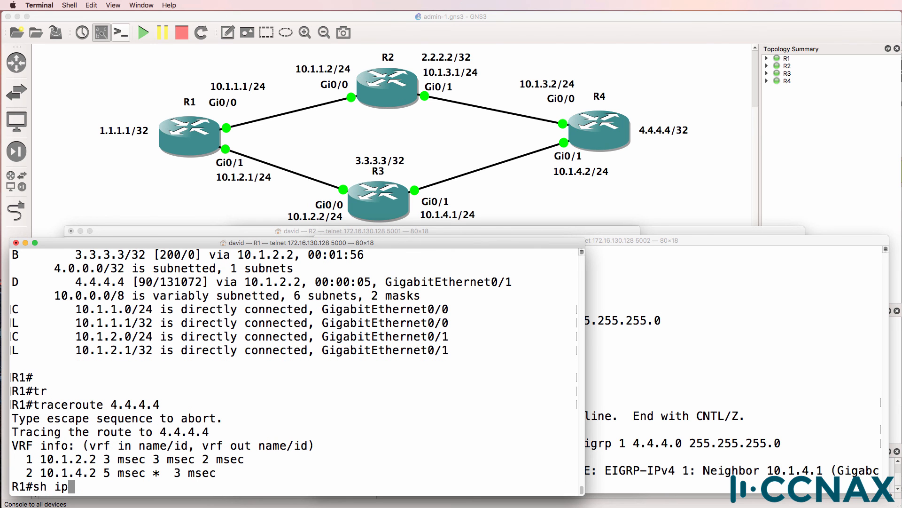
{"action": "key", "text": "Return"}
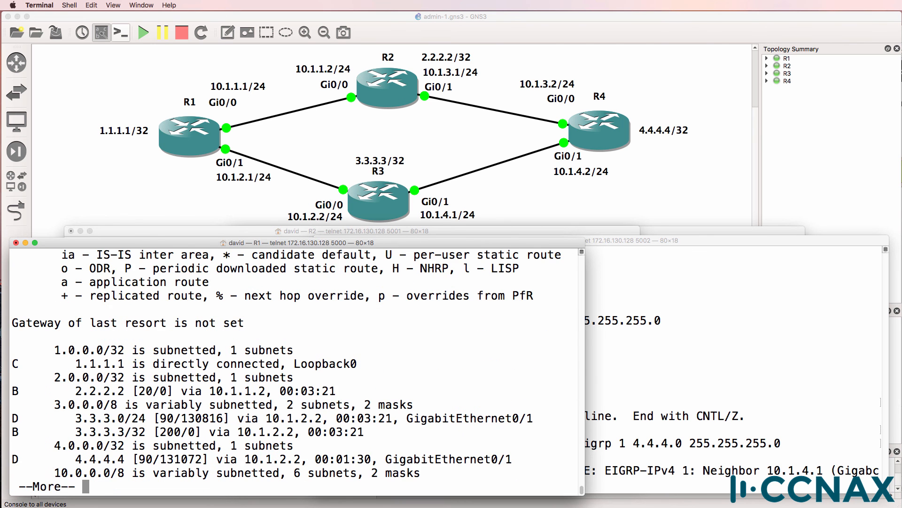
{"action": "key", "text": "space"}
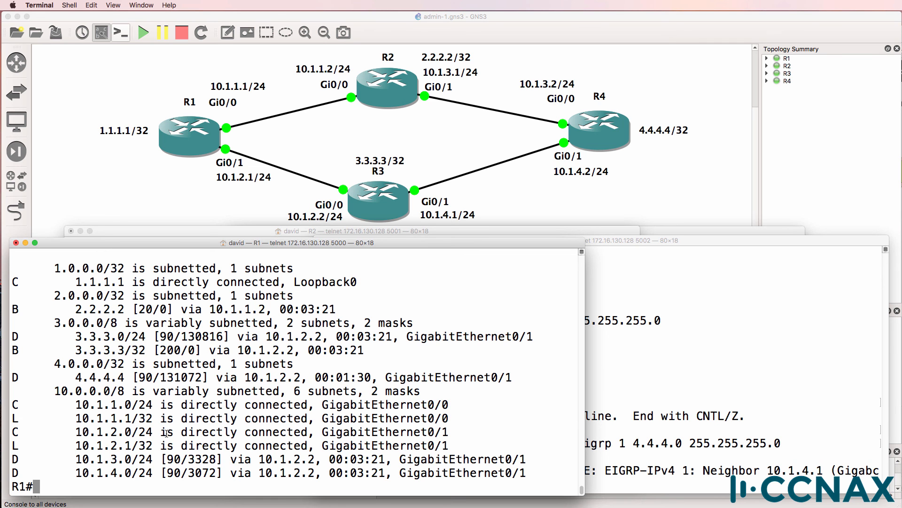